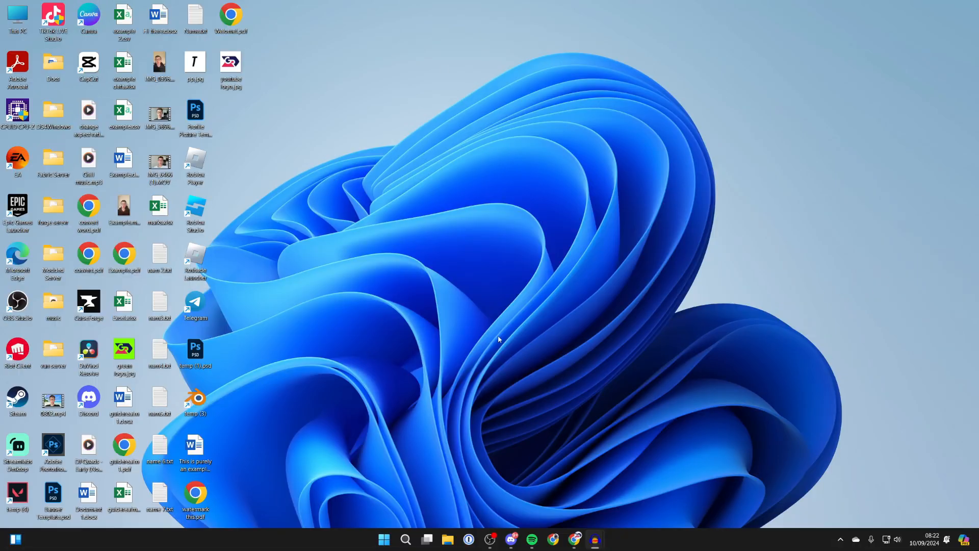
{"action": "mouse_move", "coordinate": [568, 480]}
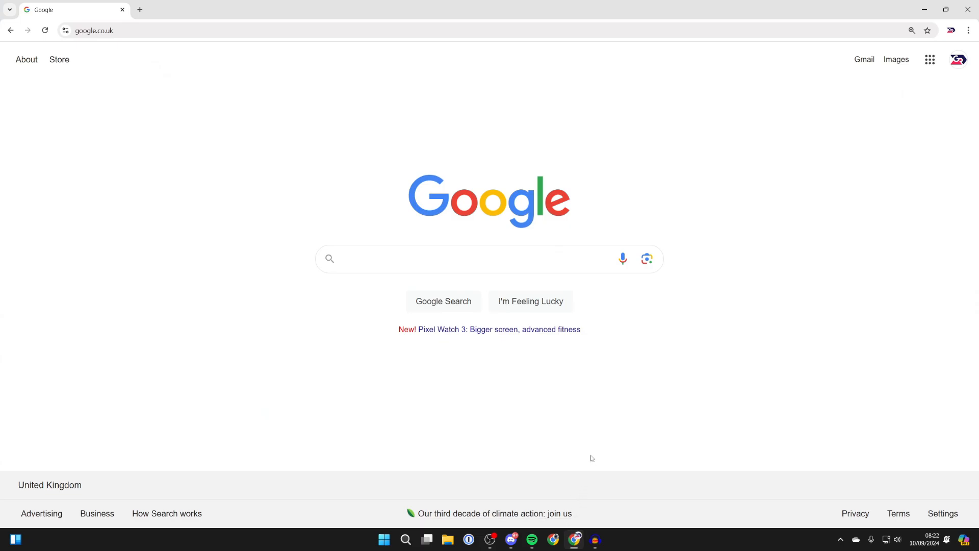
{"action": "mouse_move", "coordinate": [585, 415]}
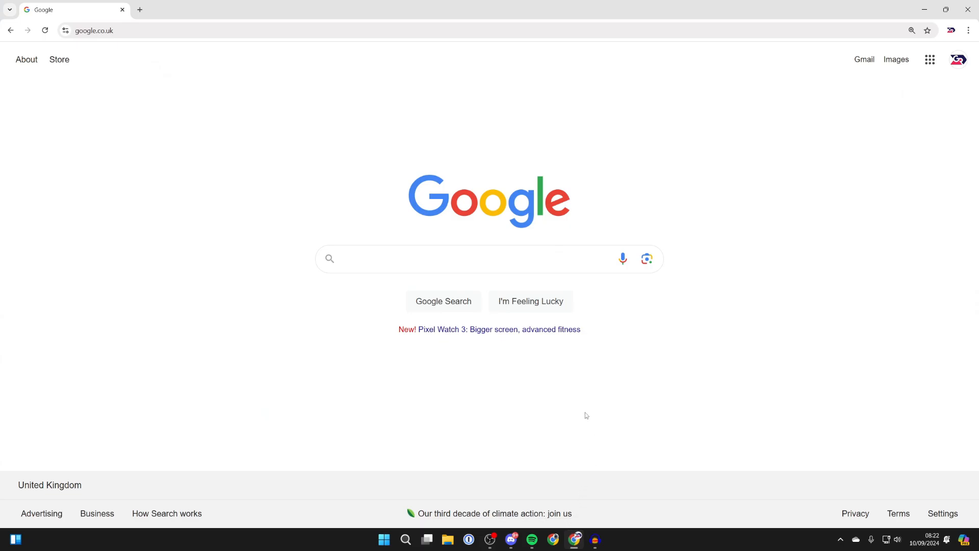
Find GRC's DNS Nameserver Performance Benchmark page via a 'grc' search and download the program.
{"action": "type", "text": "grc"}
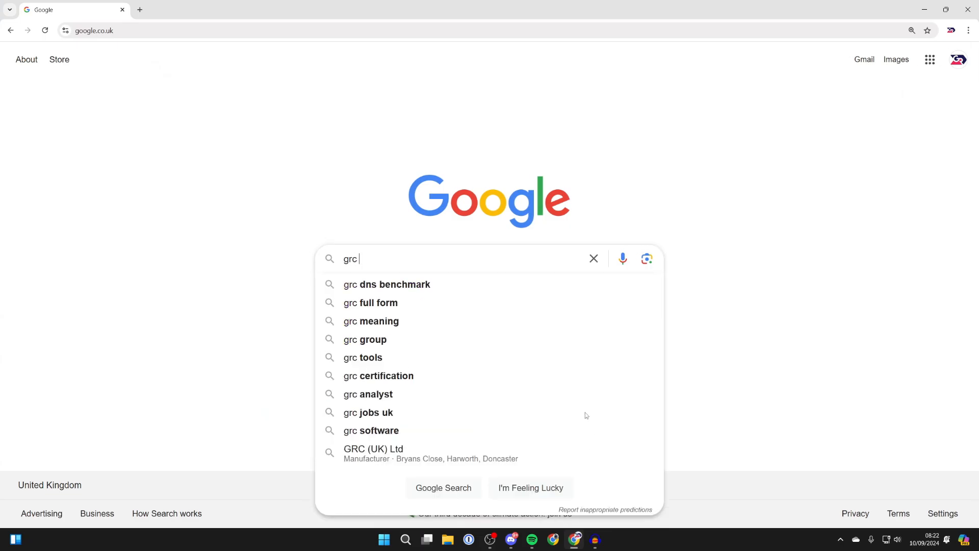
{"action": "left_click", "coordinate": [385, 285]}
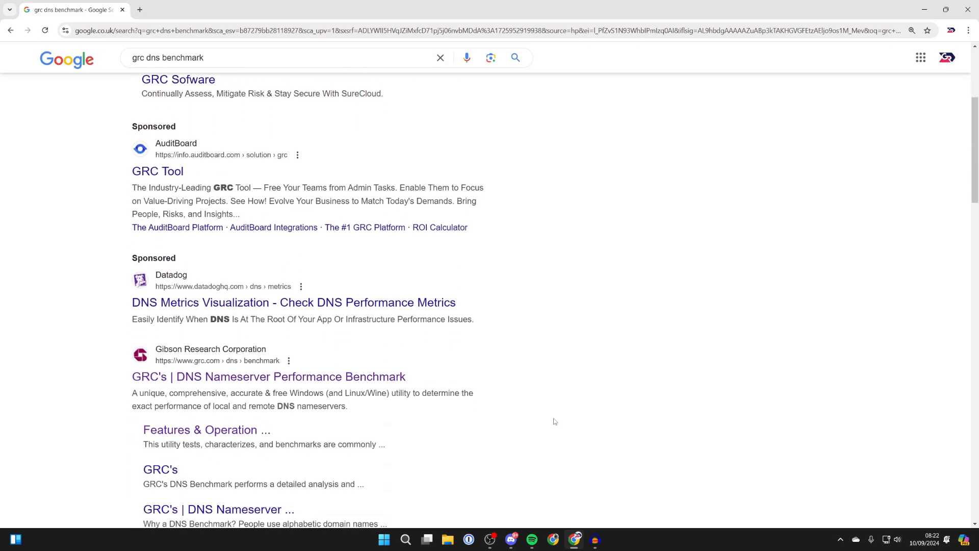
{"action": "left_click", "coordinate": [269, 376]}
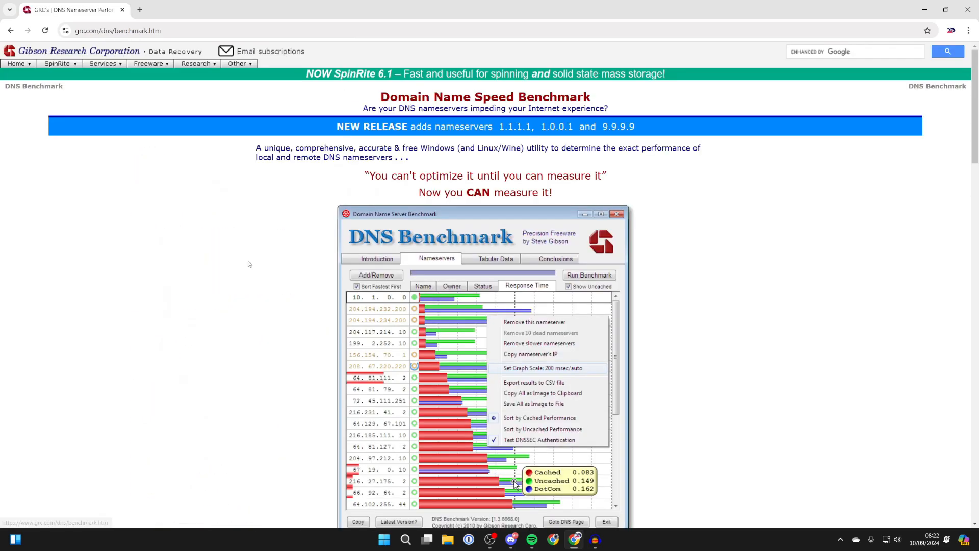
{"action": "scroll", "scroll_direction": "down", "scroll_amount": 3}
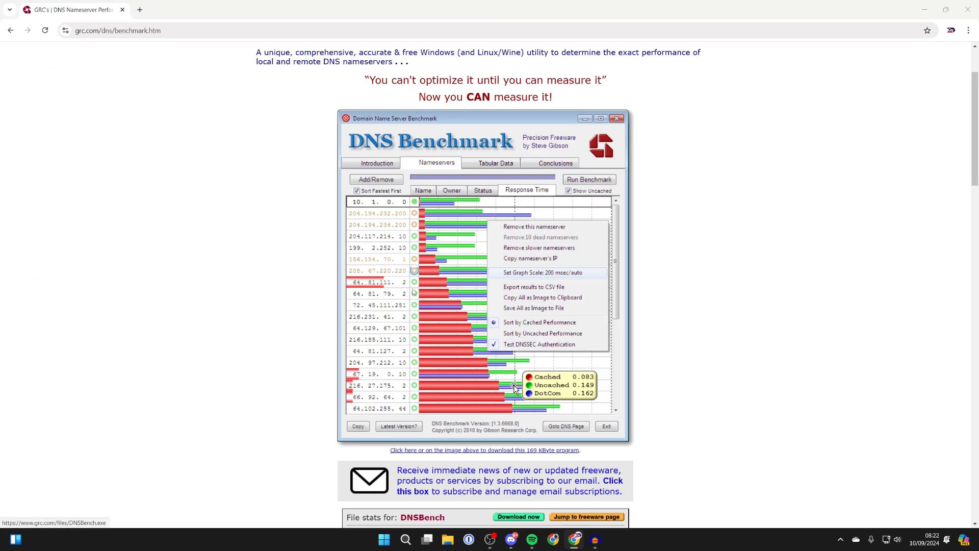
{"action": "left_click", "coordinate": [534, 307]}
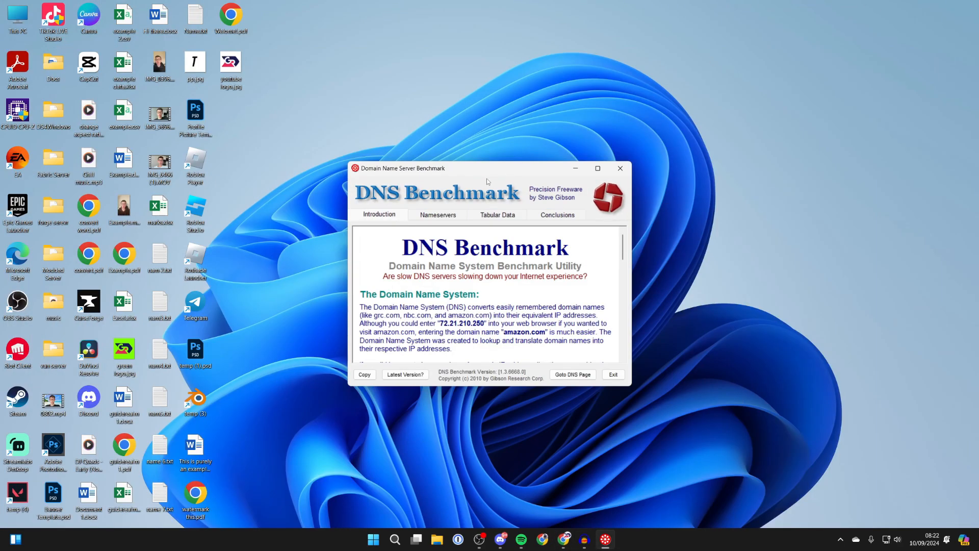
Run the benchmark from the Nameservers list with Sort Fastest First, putting 1.1.1.1 on top.
{"action": "left_click", "coordinate": [438, 214]}
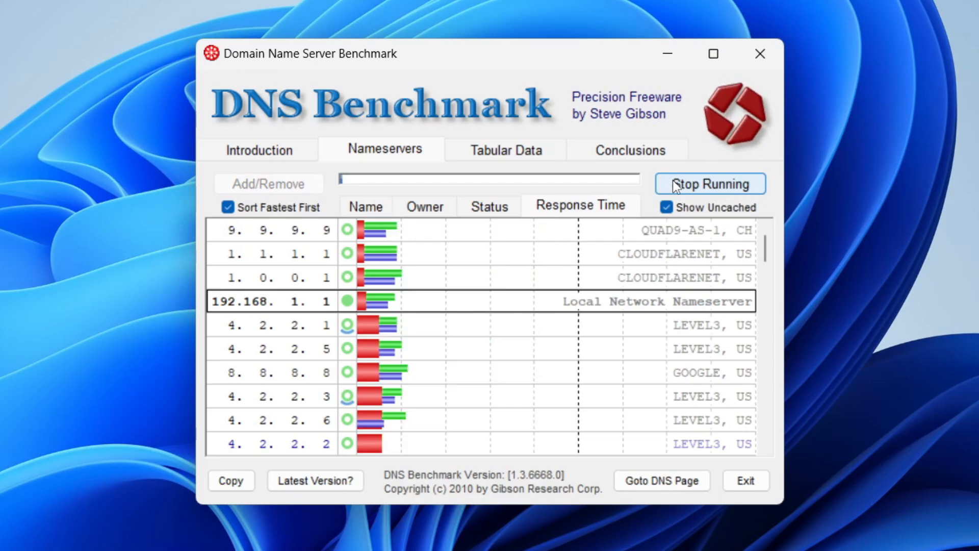
{"action": "left_click", "coordinate": [709, 184]}
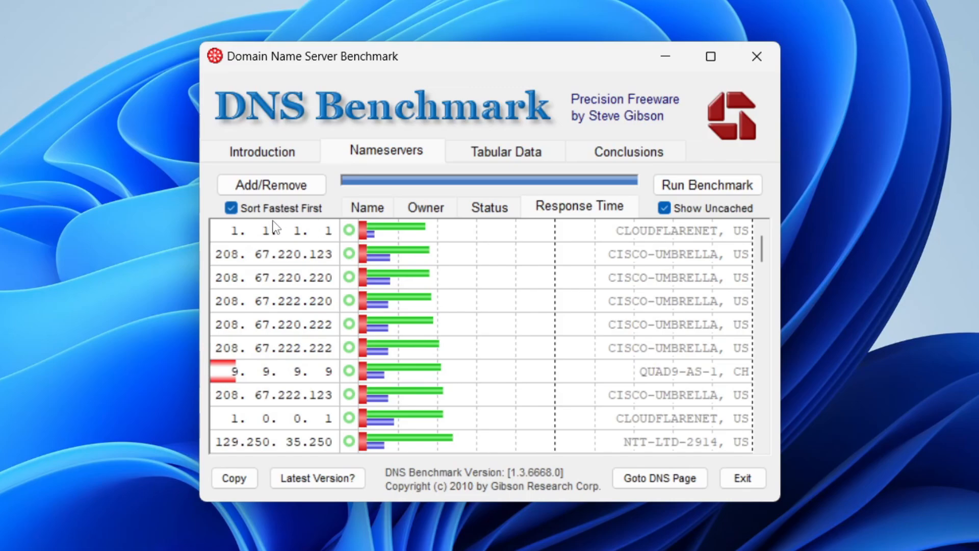
{"action": "mouse_move", "coordinate": [616, 242]}
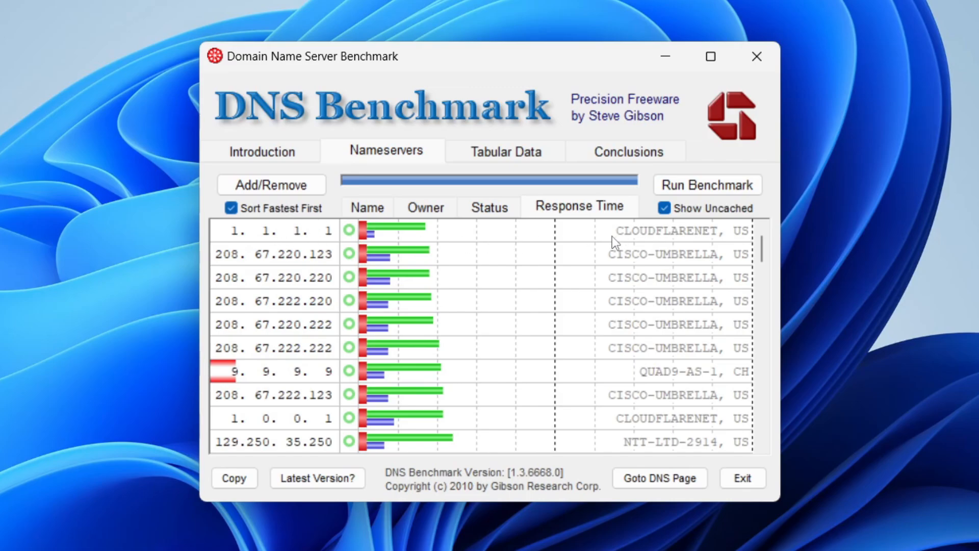
{"action": "mouse_move", "coordinate": [306, 255]}
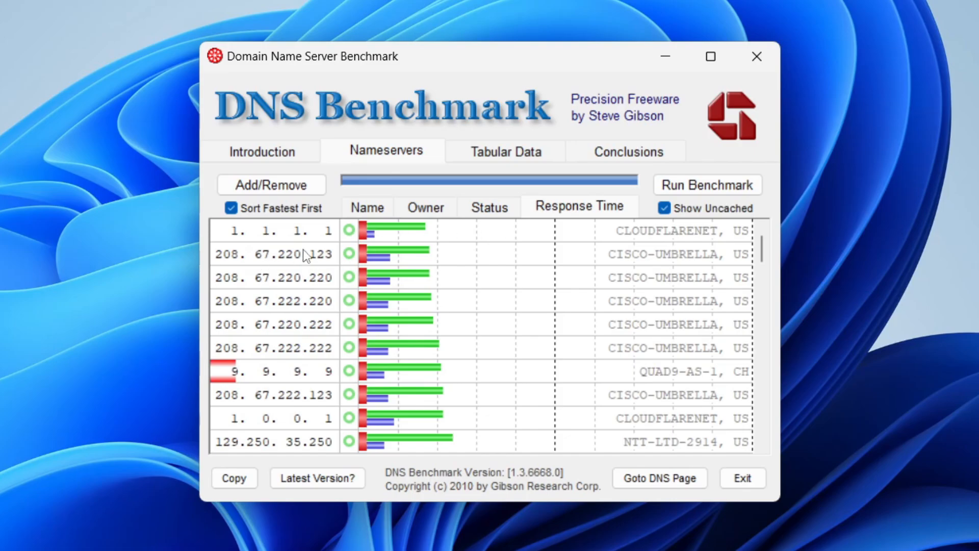
{"action": "mouse_move", "coordinate": [516, 157]}
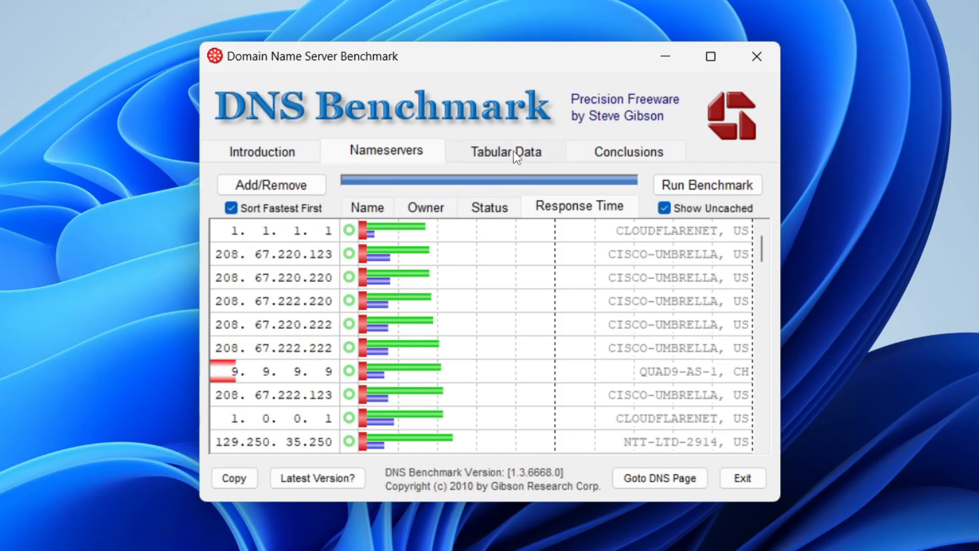
{"action": "left_click", "coordinate": [507, 151]}
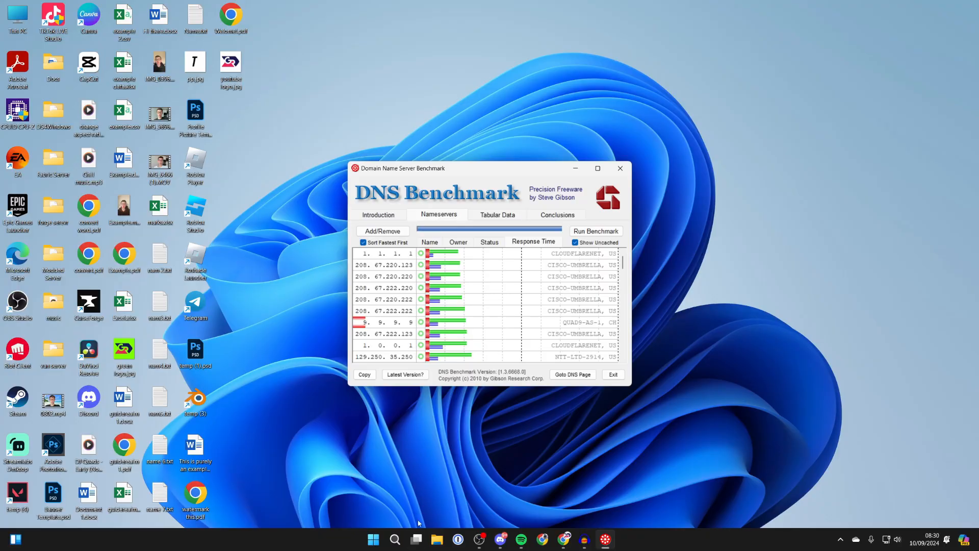
Find and launch View network connections through a taskbar search for 'network'.
{"action": "left_click", "coordinate": [374, 539]}
{"action": "type", "text": "network"}
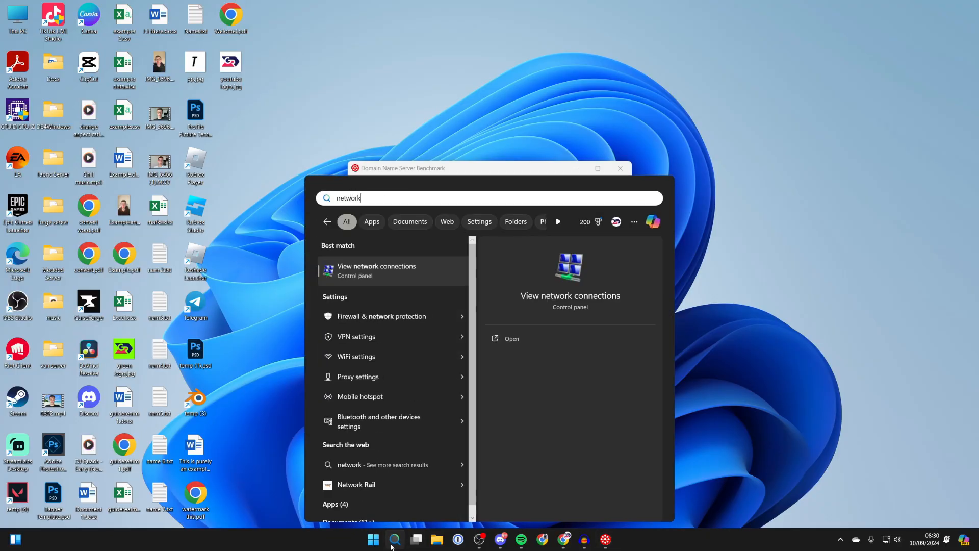
{"action": "left_click", "coordinate": [376, 270]}
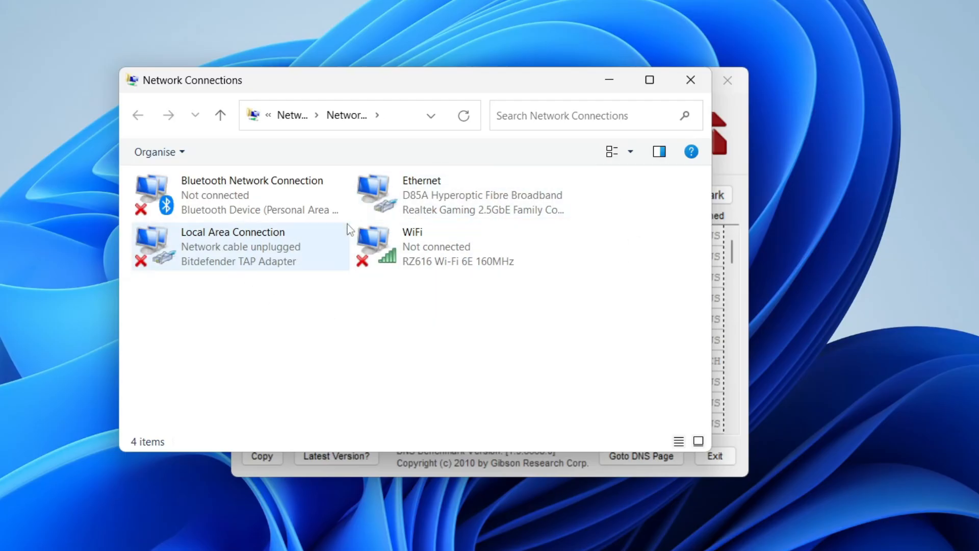
In the Ethernet adapter's IPv4 properties choose 'Use the following DNS server addresses', then close.
{"action": "right_click", "coordinate": [438, 193]}
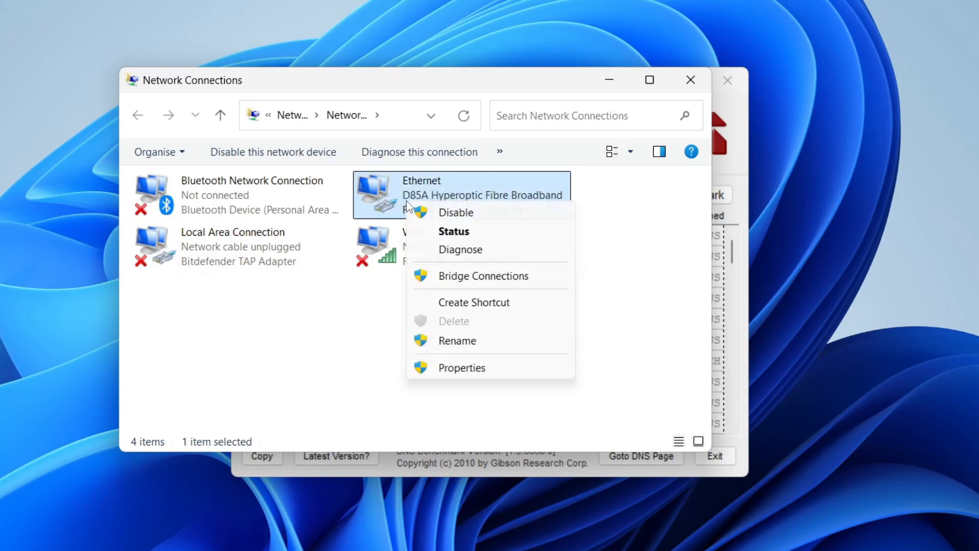
{"action": "left_click", "coordinate": [461, 368]}
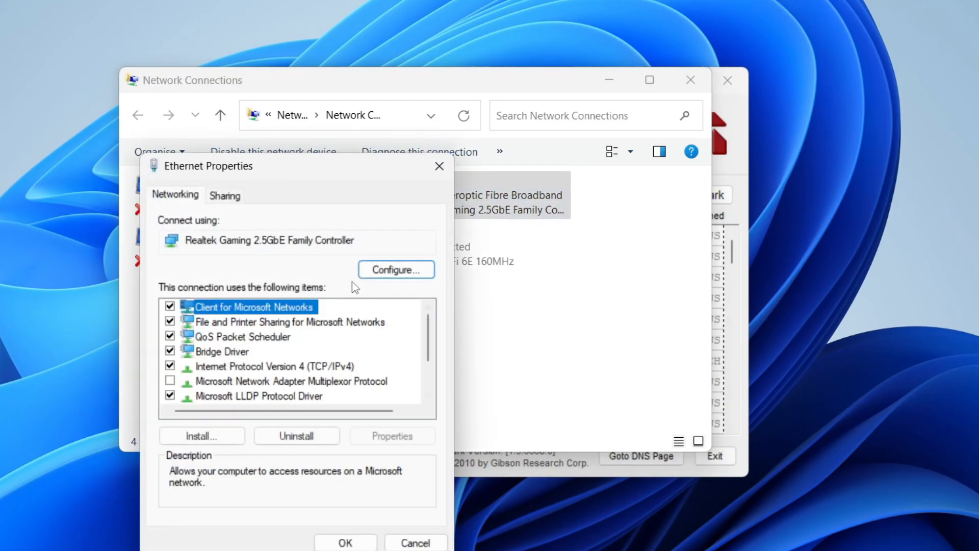
{"action": "left_click", "coordinate": [275, 366]}
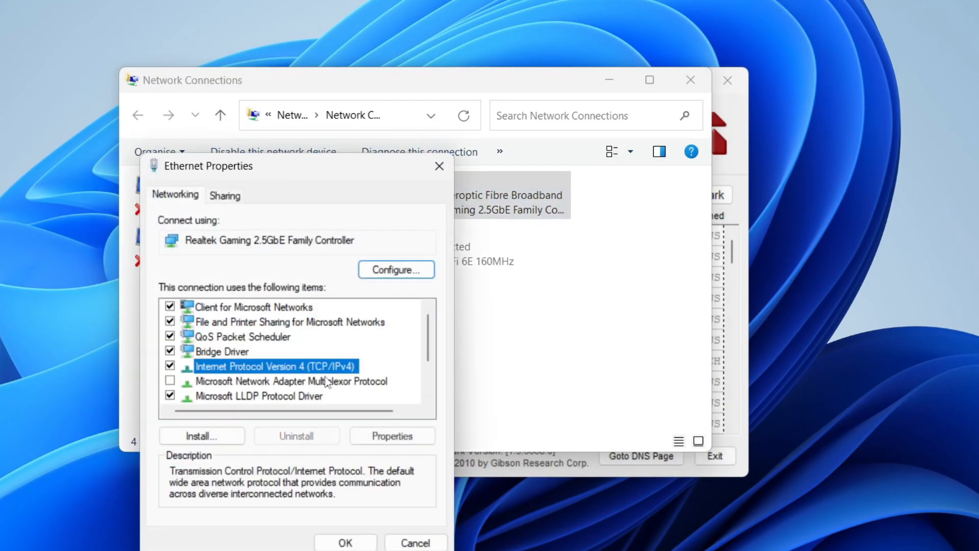
{"action": "left_click", "coordinate": [392, 435]}
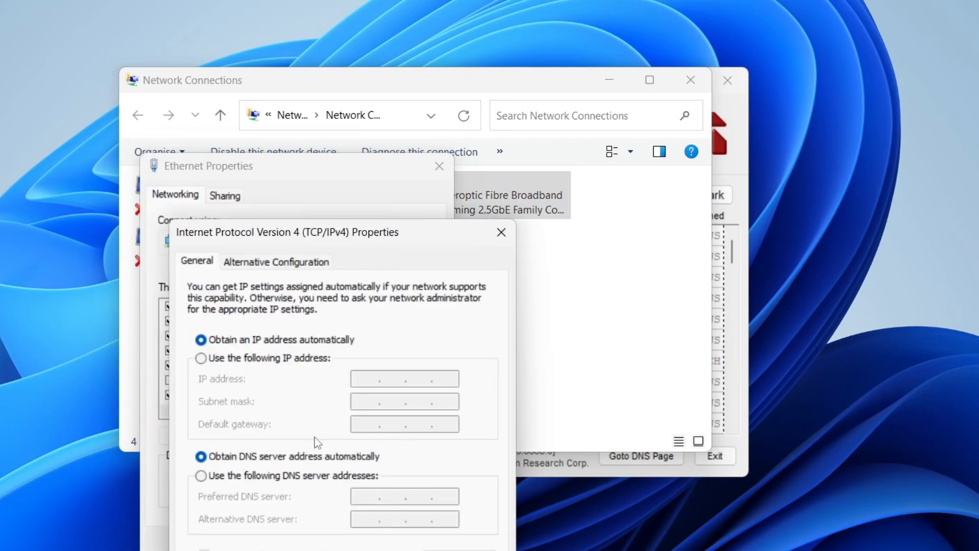
{"action": "mouse_move", "coordinate": [254, 487]}
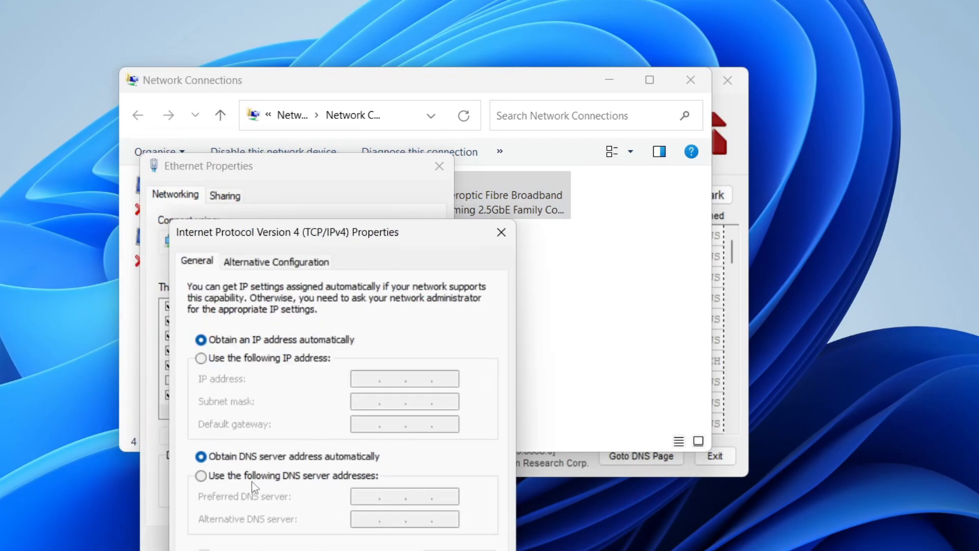
{"action": "left_click", "coordinate": [200, 475]}
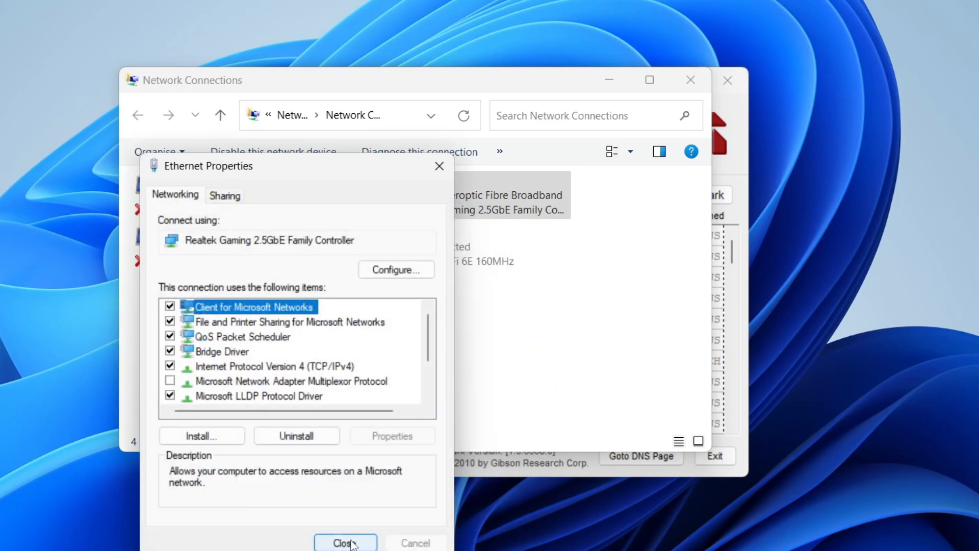
{"action": "left_click", "coordinate": [345, 542]}
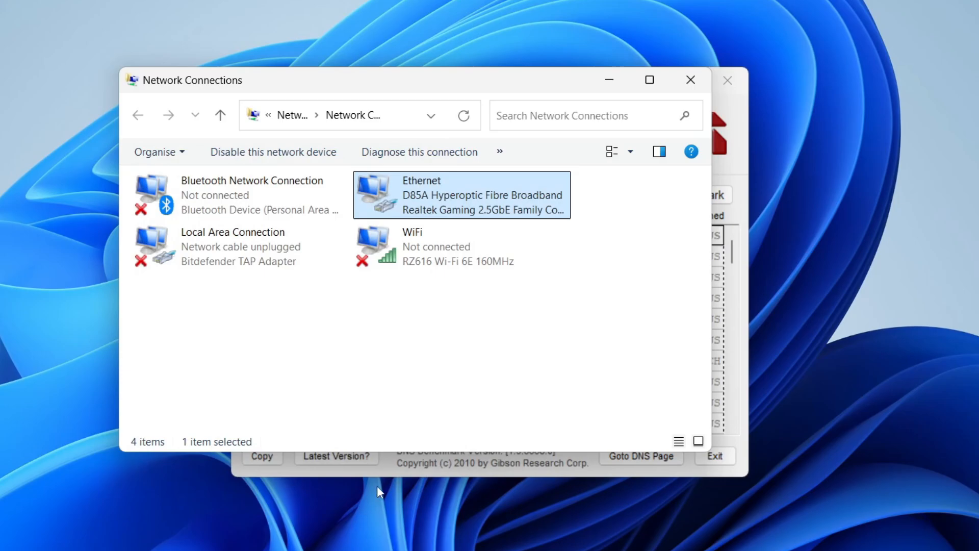